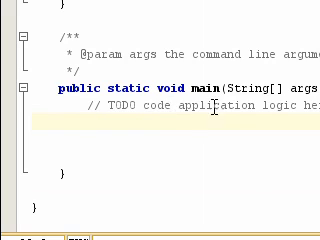
Step: Begin a fully qualified java.util.Scanner scan = new java.util. declaration inside main
scroll("down", 3)
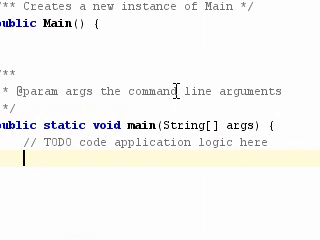
type("java.uti")
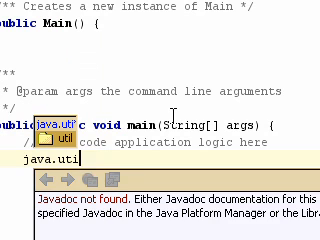
type(".Scanner")
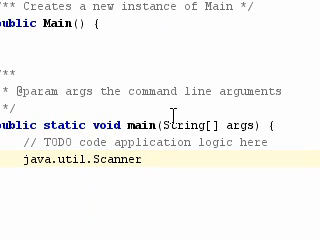
type("scan =")
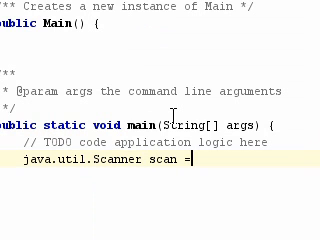
type("new")
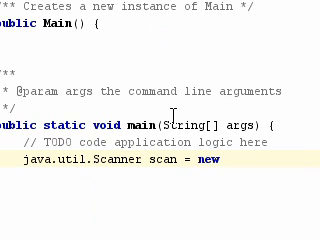
type("java.")
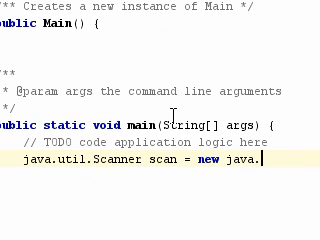
type("java.util.")
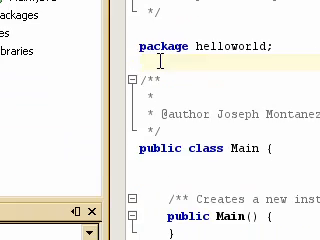
Step: Add import java.util.Scanner; under package helloworld, replacing the wildcard with Scanner
type("im")
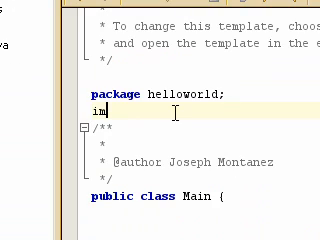
type("port java")
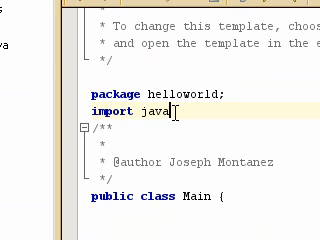
type(".t")
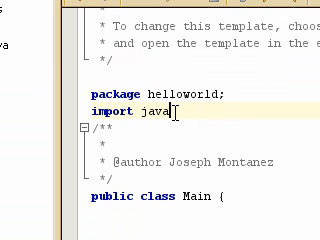
type(".util")
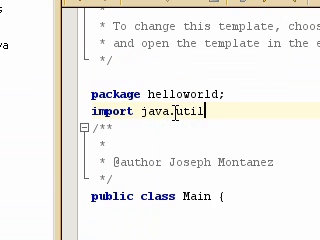
type(".*")
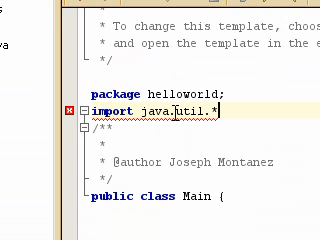
key("BackSpace")
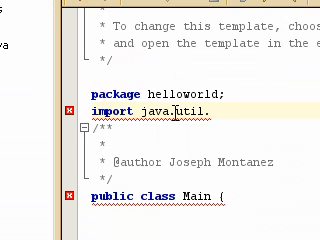
type("Sc")
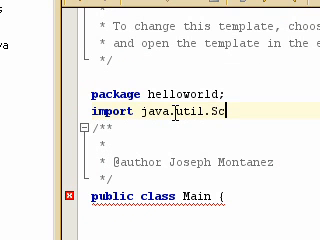
type("anner;")
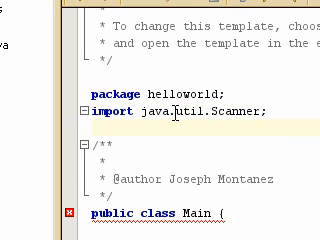
scroll("down", 3)
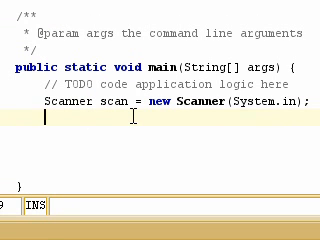
Step: Declare String username = scan.next(); below the Scanner line
type("String")
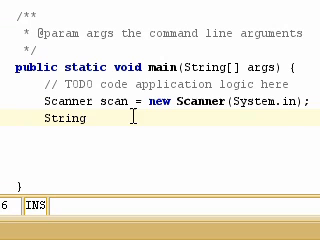
type("userne")
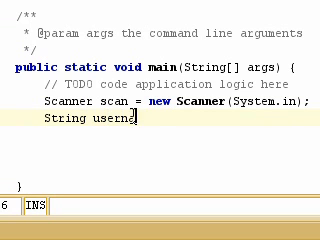
type("ame =")
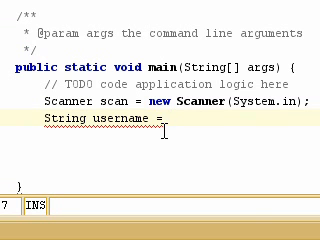
type("scan.next();")
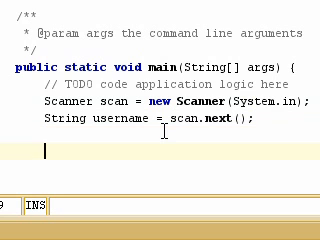
Step: Add System.out.println("Hello "+username); to print the greeting
type("System")
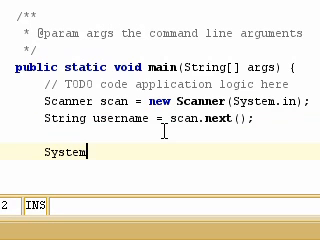
type(".out.")
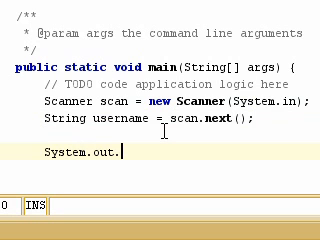
type("print")
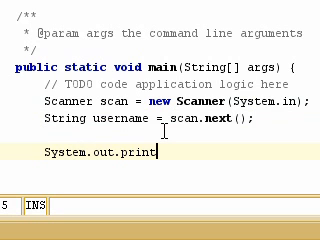
type("ln()")
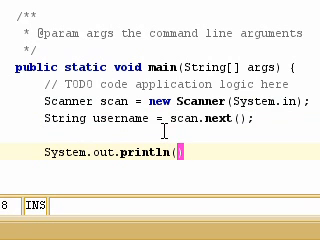
type("He")
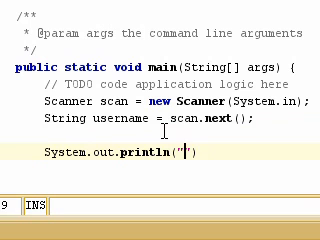
type("Hello")
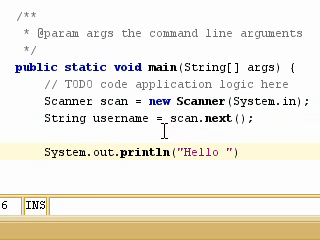
type("+")
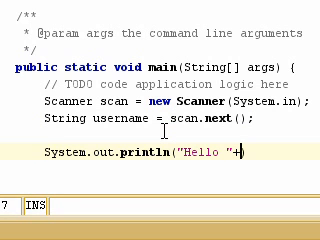
type("username);")
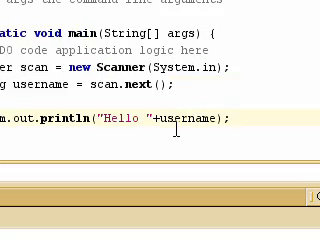
scroll("up", 3)
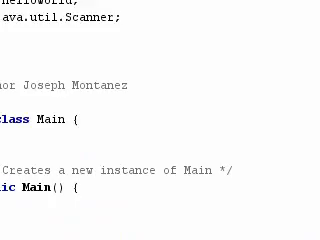